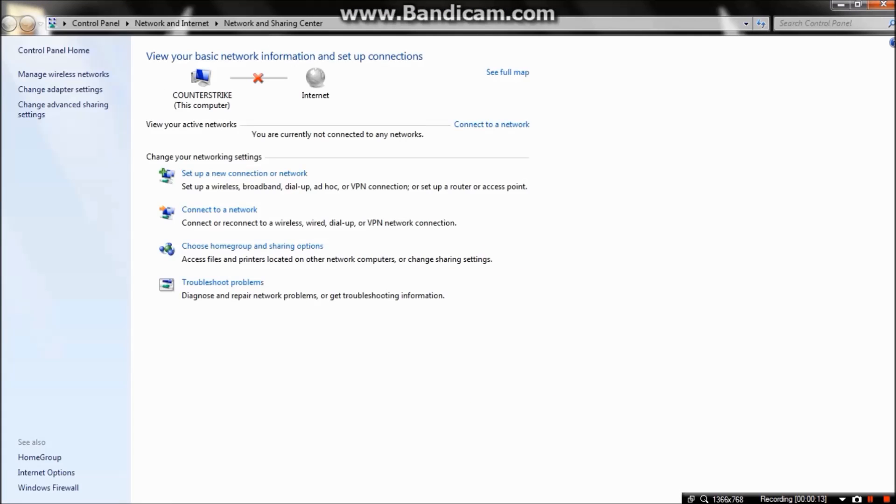
# Show the Network Connections list with the Counter Strike and wireless adapters
pyautogui.click(60, 89)
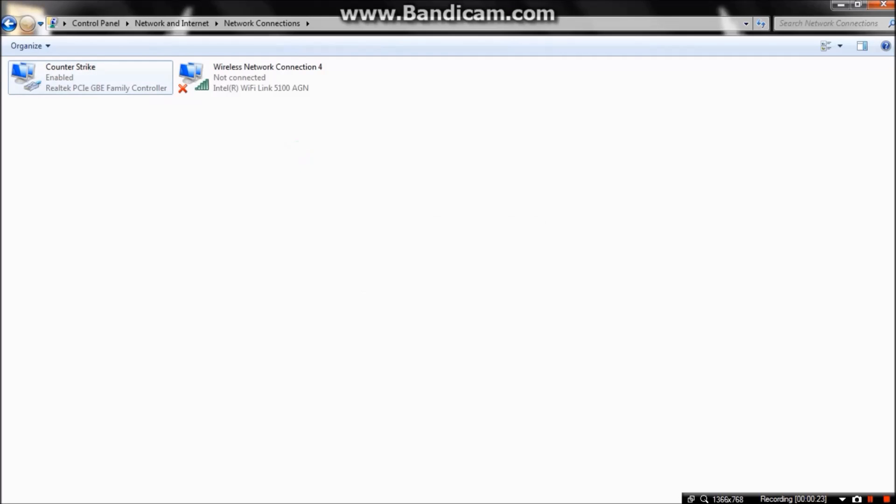
# Enable Internet Connection Sharing on the Counter Strike adapter, allowing other users to connect and control it
pyautogui.rightClick(86, 77)
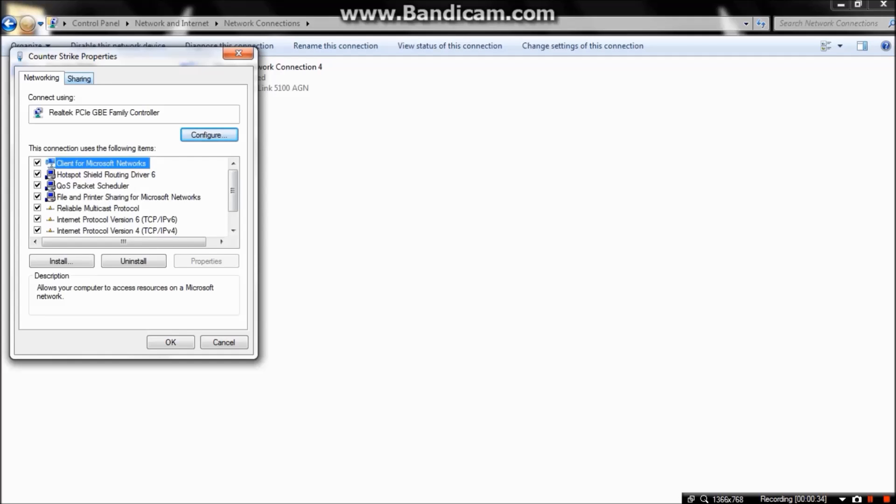
pyautogui.click(79, 78)
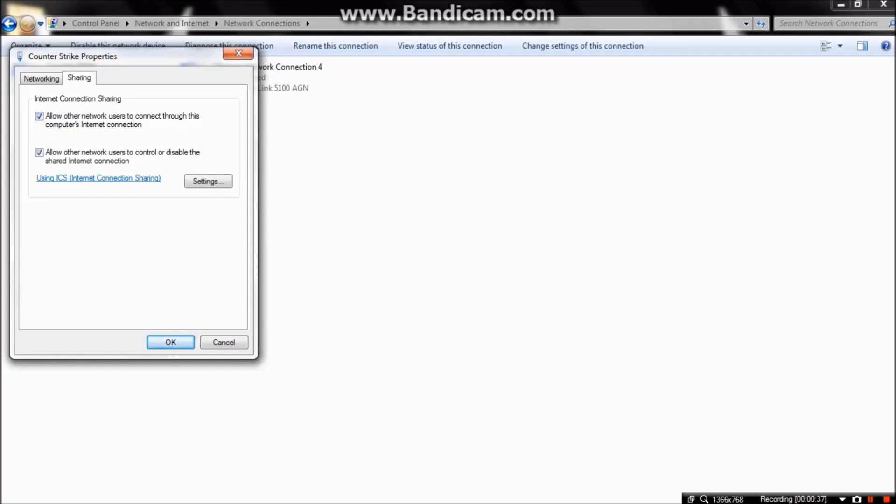
pyautogui.click(209, 181)
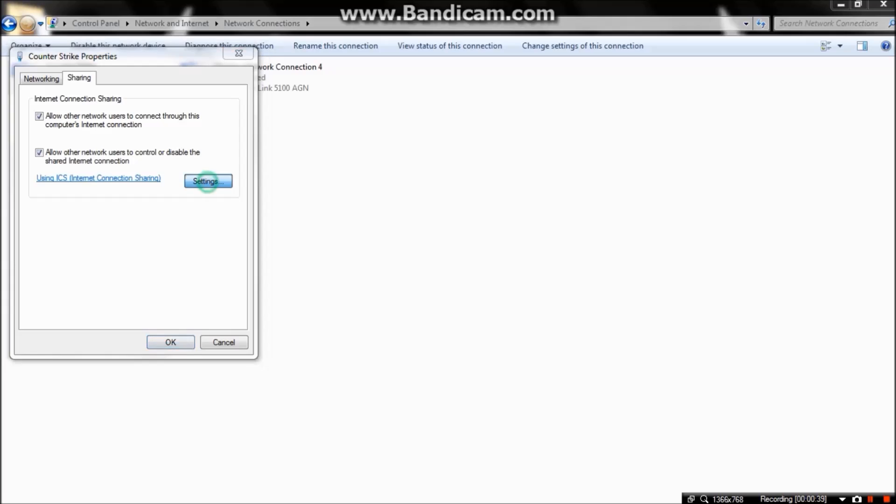
pyautogui.click(207, 181)
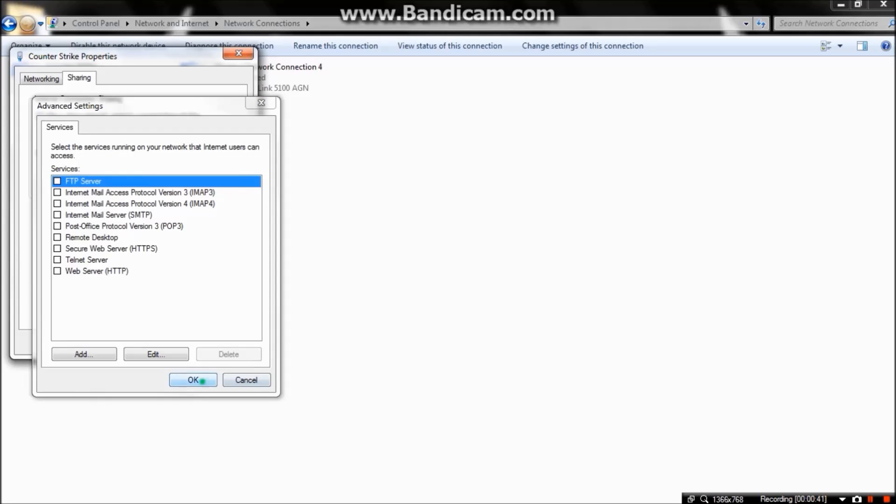
pyautogui.click(192, 380)
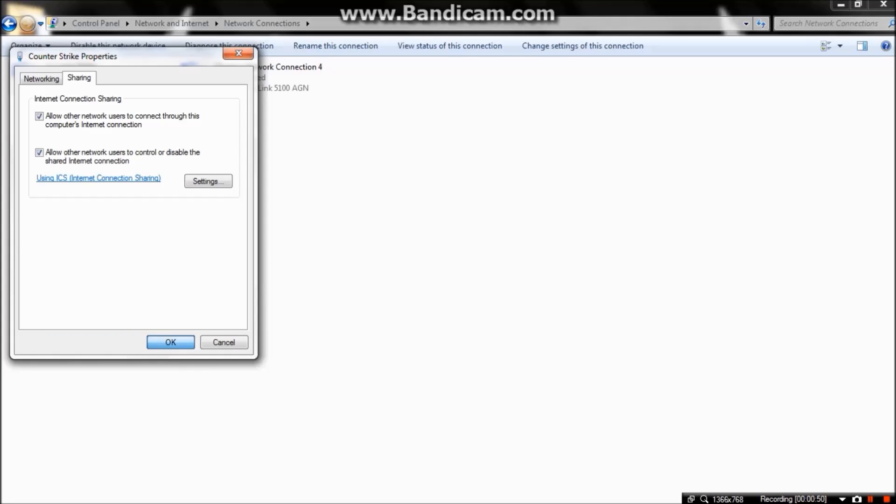
pyautogui.click(170, 342)
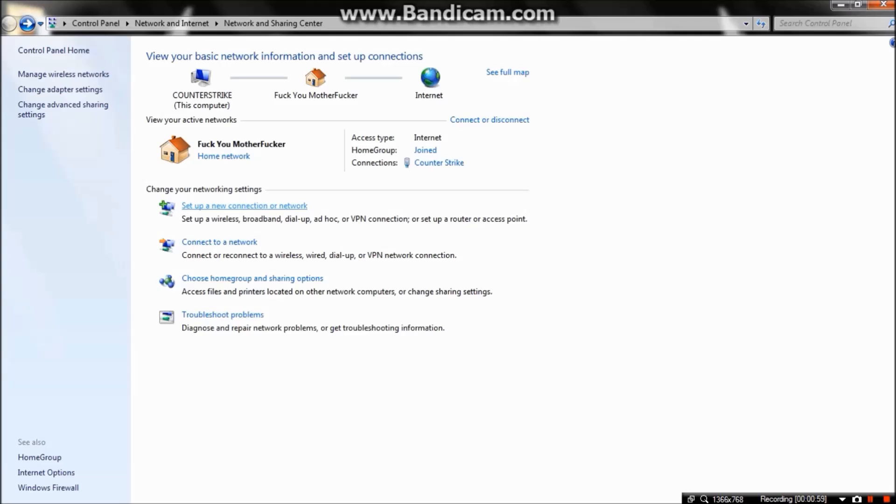
# Start the Set up a wireless ad hoc network wizard and reach its name and security page
pyautogui.click(244, 206)
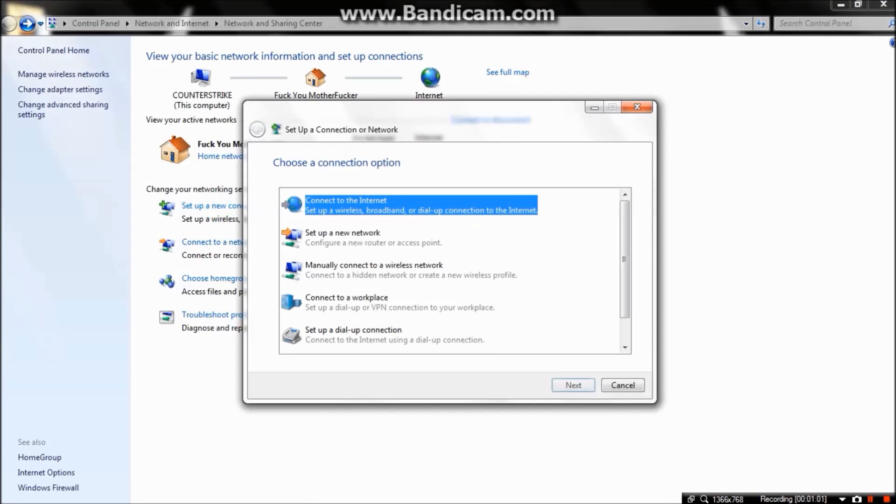
pyautogui.scroll(-3)
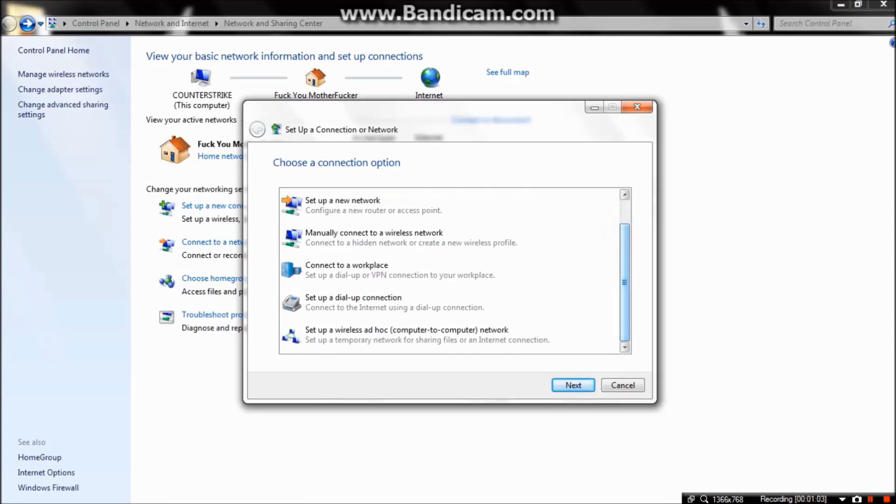
pyautogui.click(406, 334)
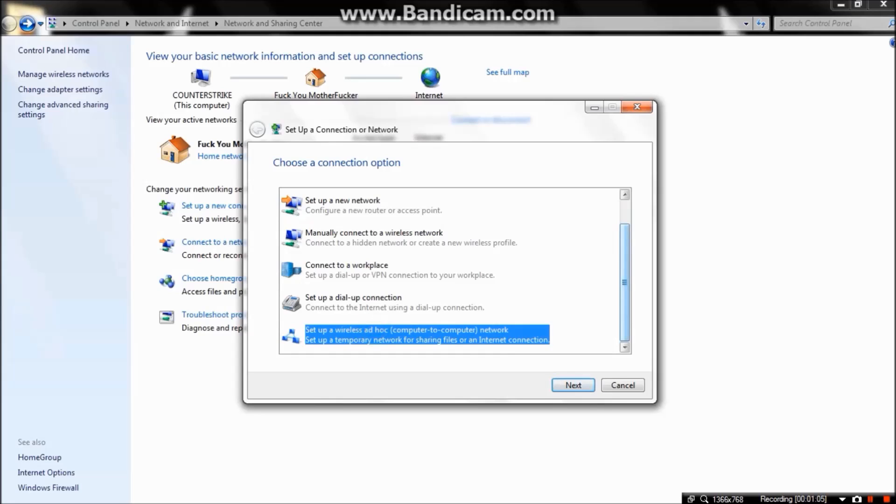
pyautogui.click(573, 385)
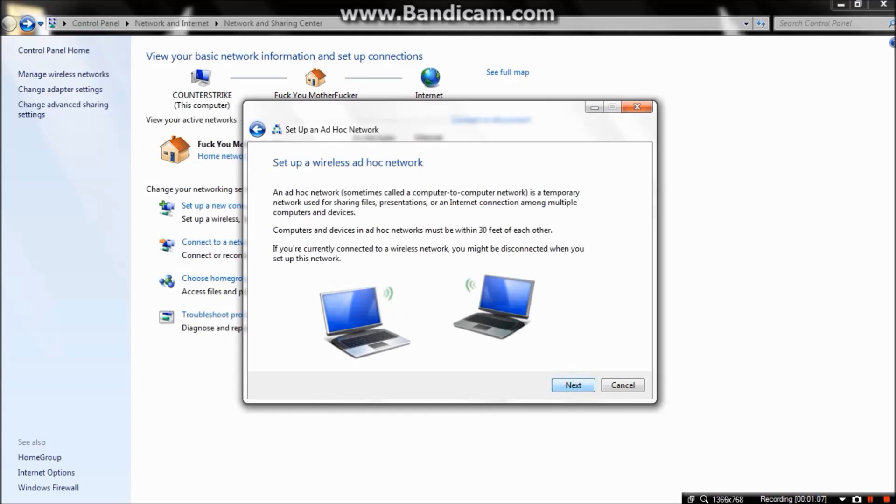
pyautogui.click(572, 384)
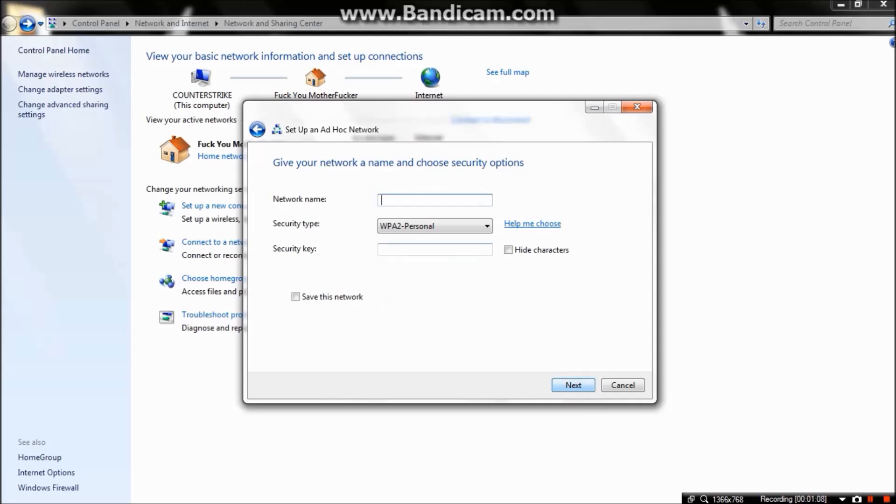
# Name the network 'C.S 1.6 Pub' with No authentication (Open) security and create it
pyautogui.write('C')
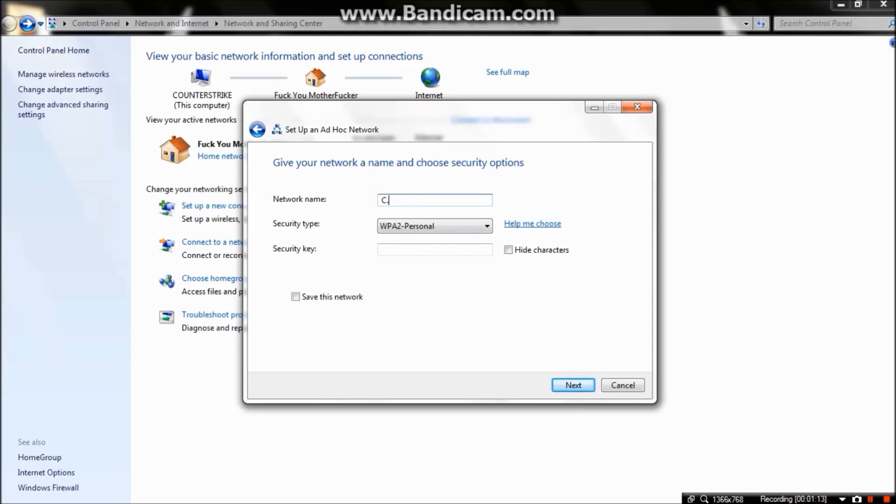
pyautogui.write('S')
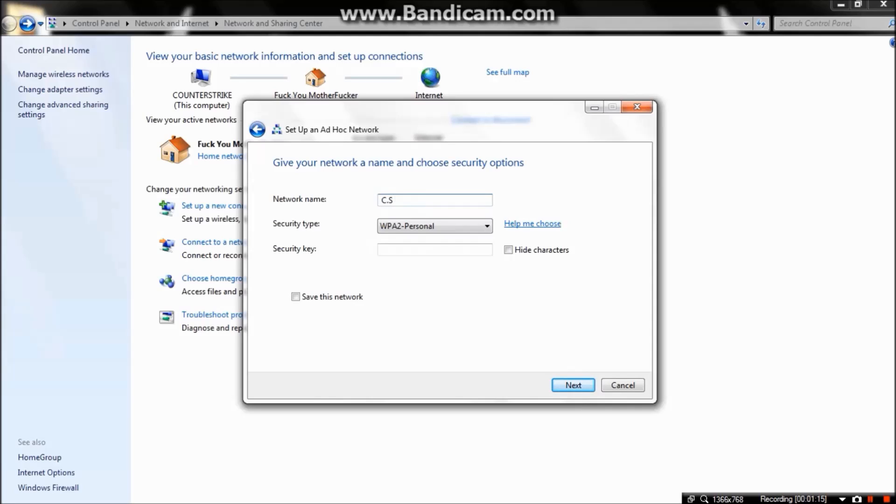
pyautogui.write('1.6')
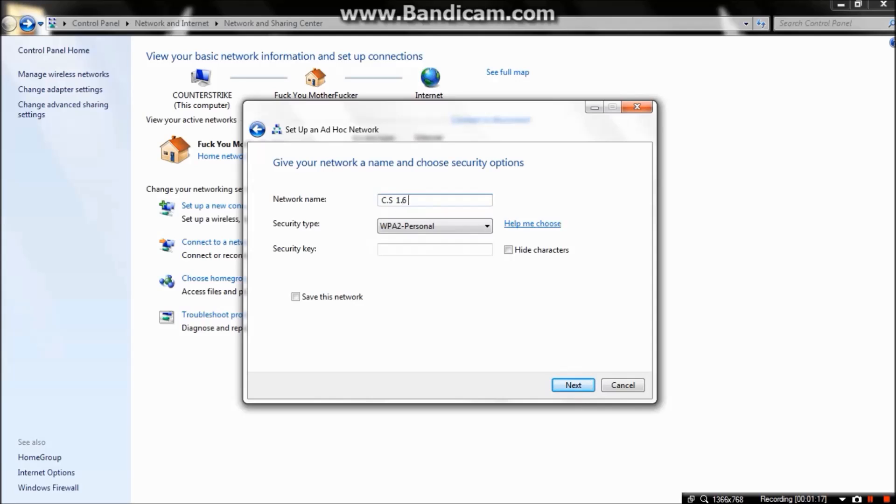
pyautogui.write('Pub')
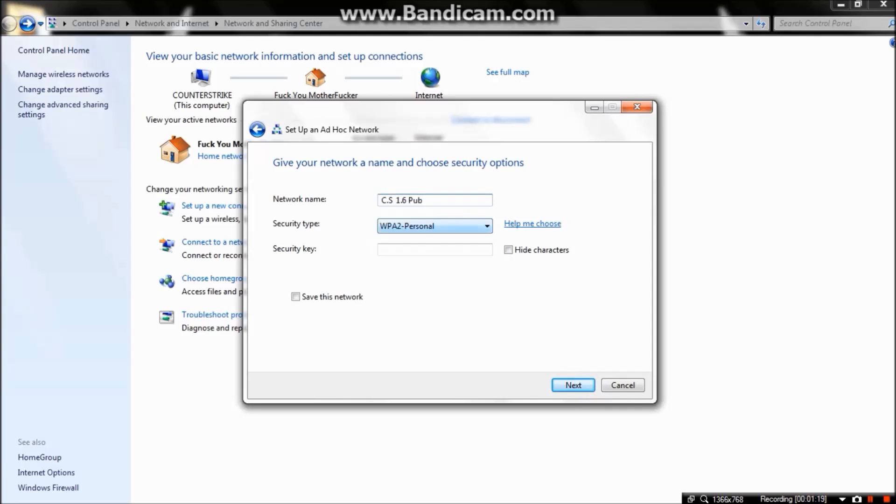
pyautogui.click(435, 226)
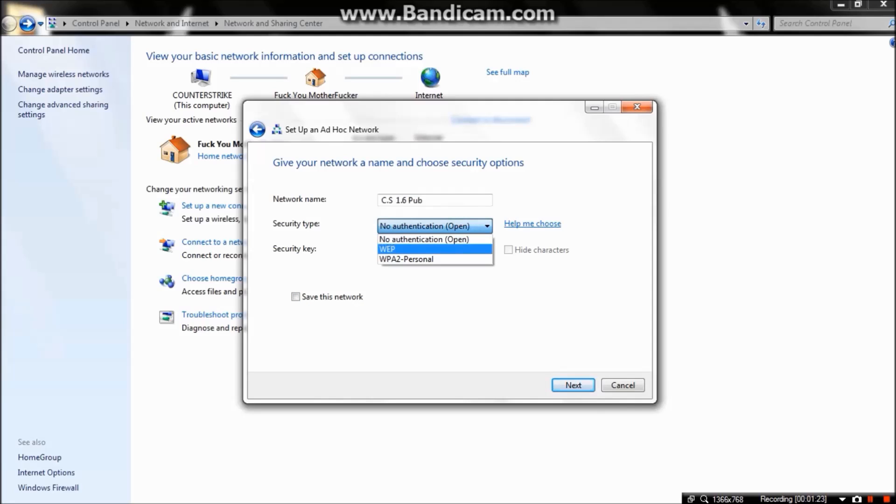
pyautogui.click(424, 239)
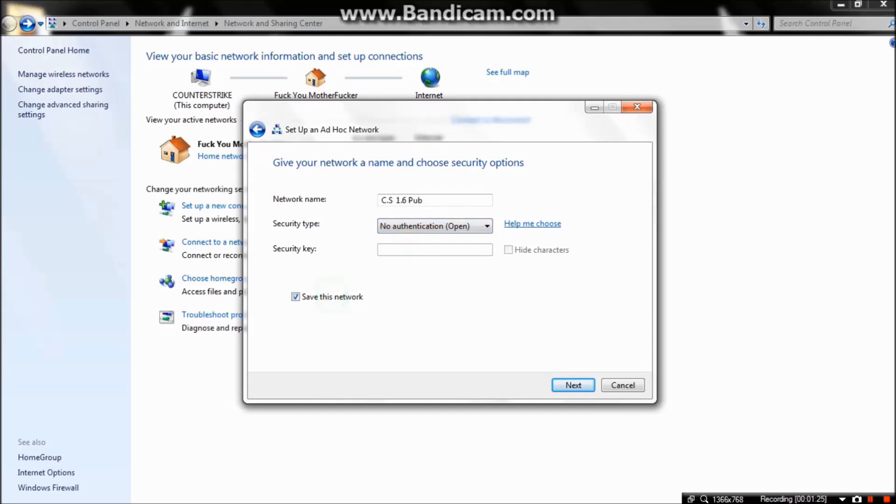
pyautogui.click(572, 384)
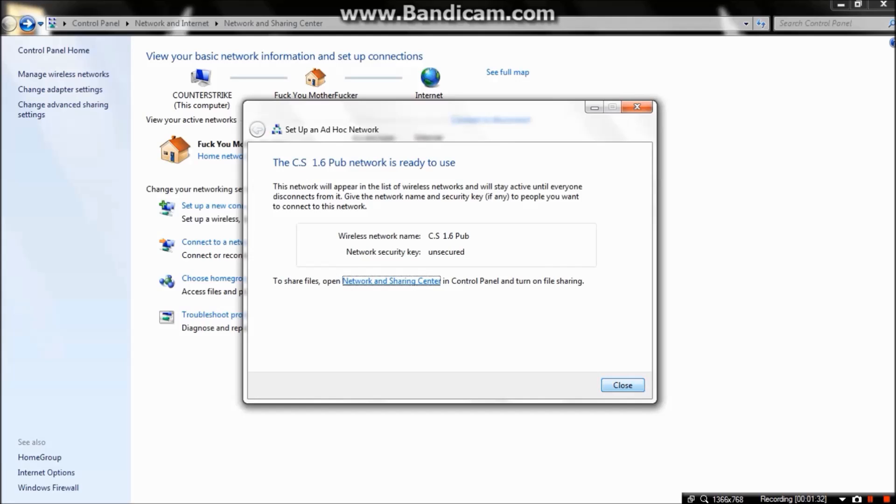
# Close the wizard and cancel the Connecting to C.S 1.6 Pub dialog from the network tray
pyautogui.click(622, 384)
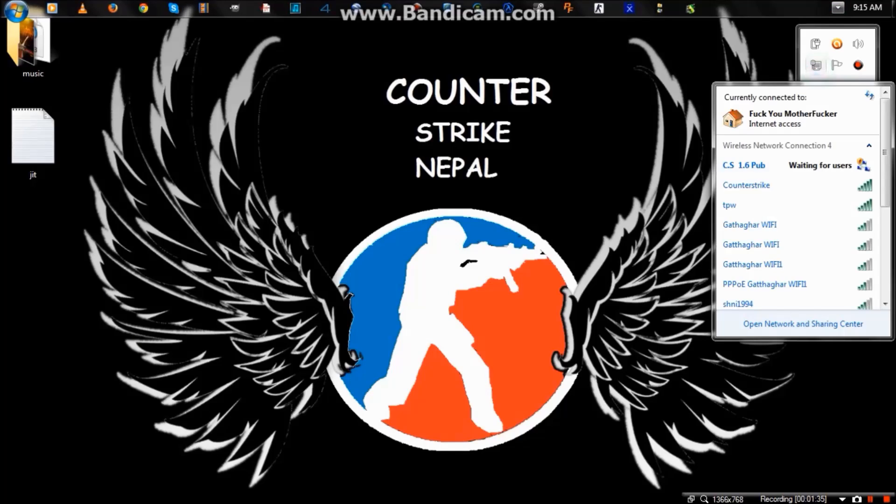
pyautogui.moveTo(743, 165)
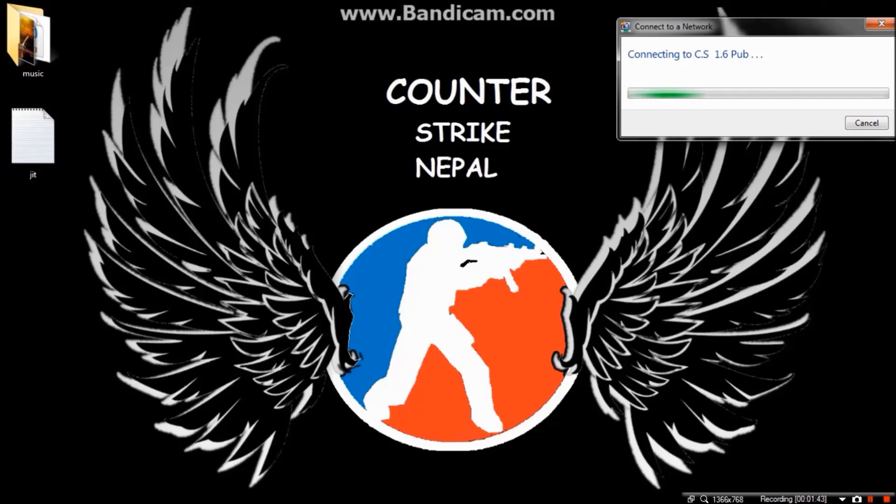
pyautogui.click(865, 123)
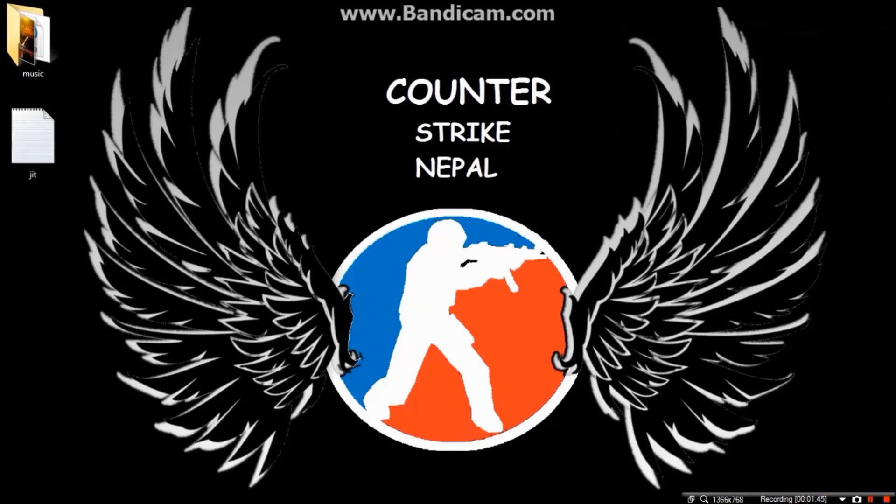